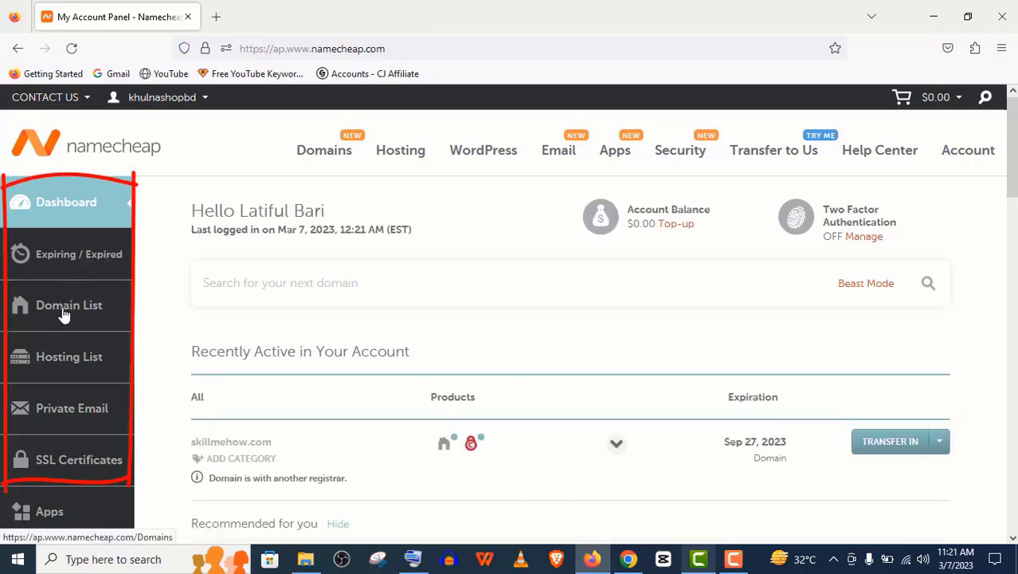
# Choose Namecheap Web Hosting DNS as the domain's nameservers from the Domain List Manage page
pyautogui.click(68, 304)
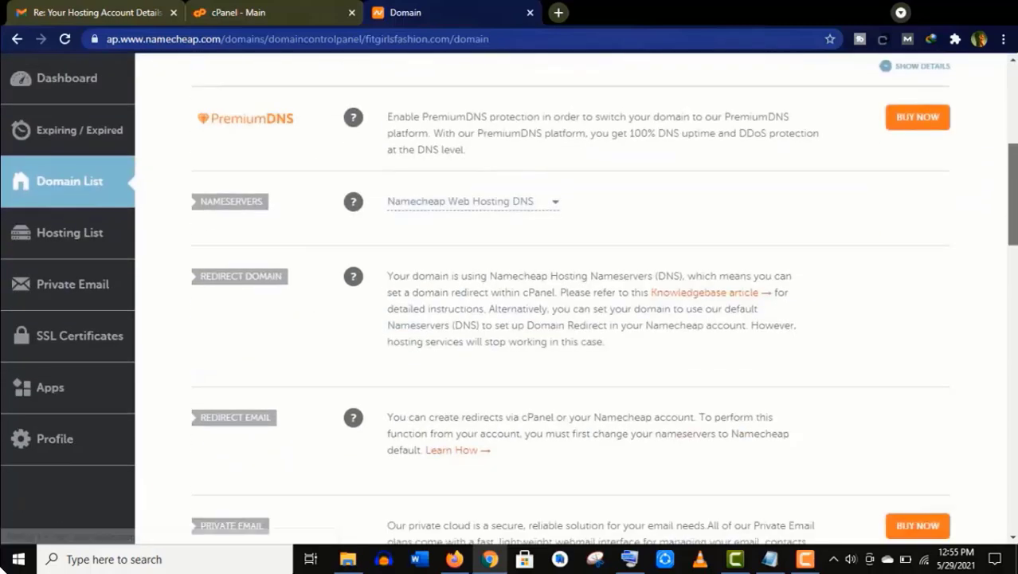
pyautogui.scroll(3)
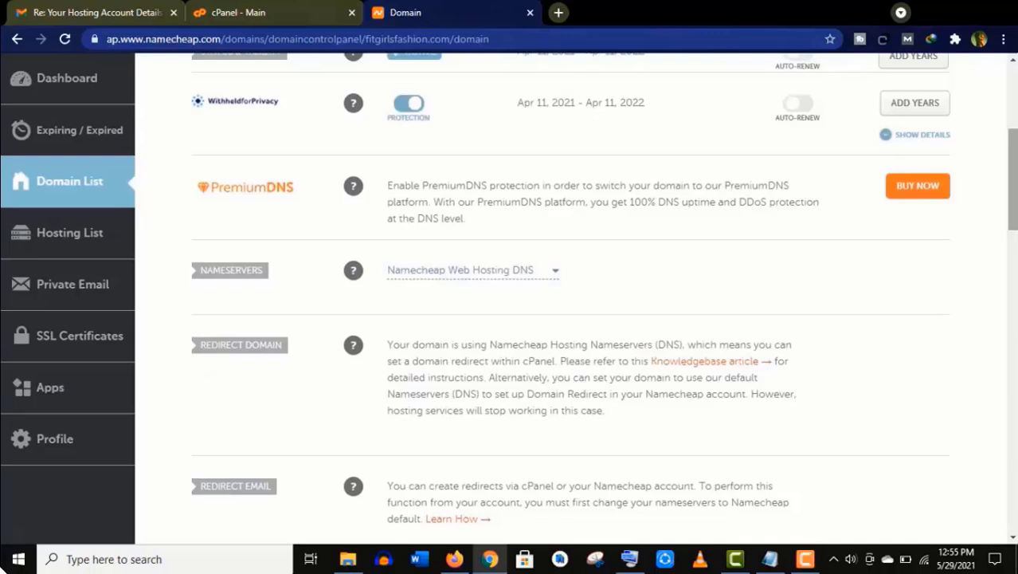
pyautogui.click(471, 269)
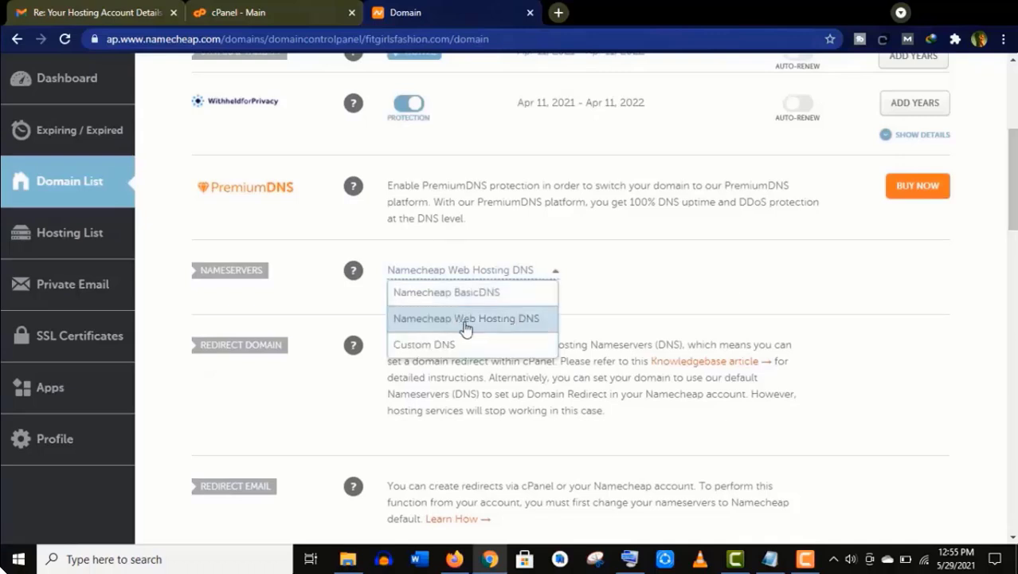
pyautogui.click(467, 319)
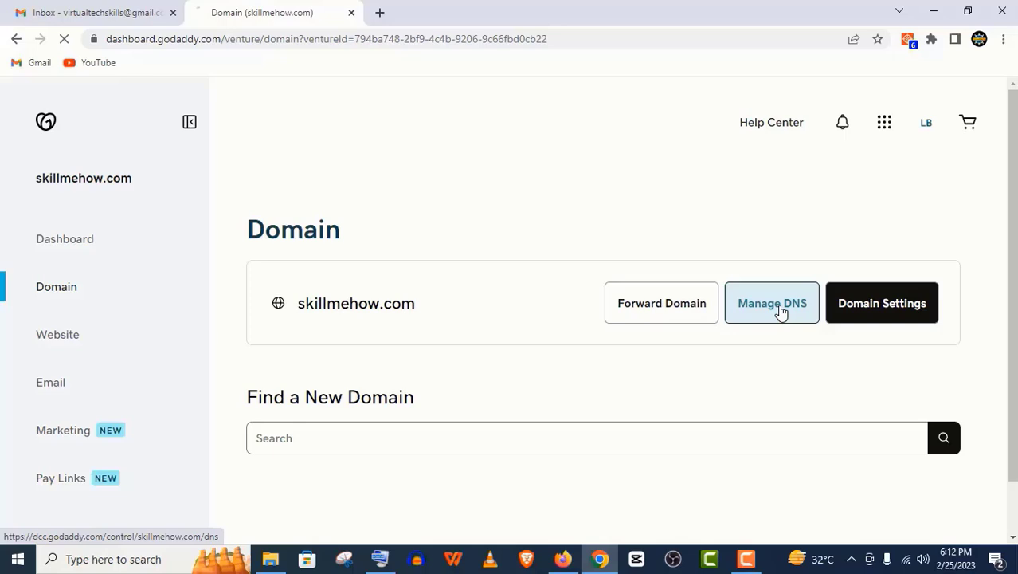
# Bring up the Nameservers section of GoDaddy DNS management for skillmehow.com
pyautogui.click(772, 302)
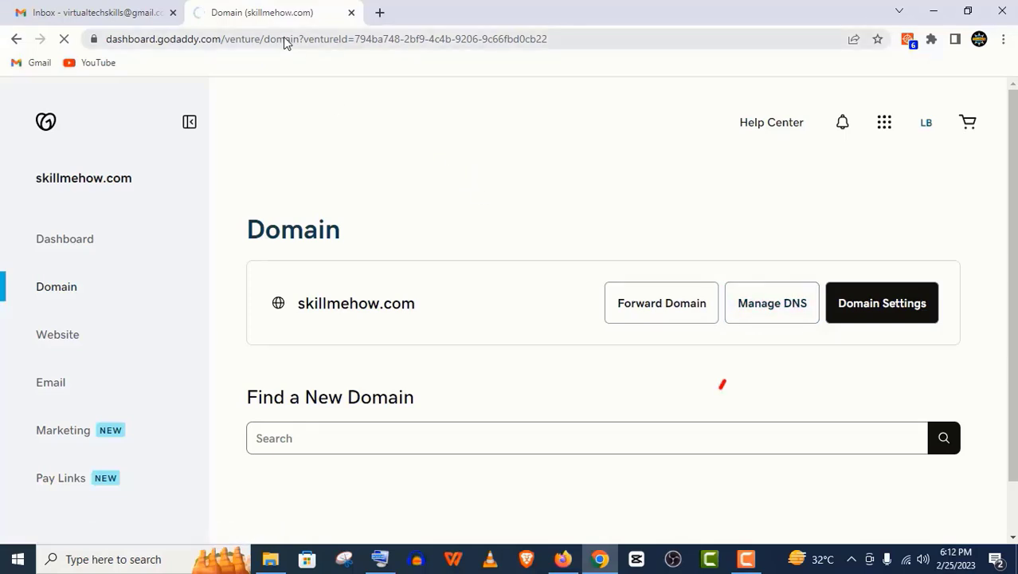
pyautogui.click(771, 302)
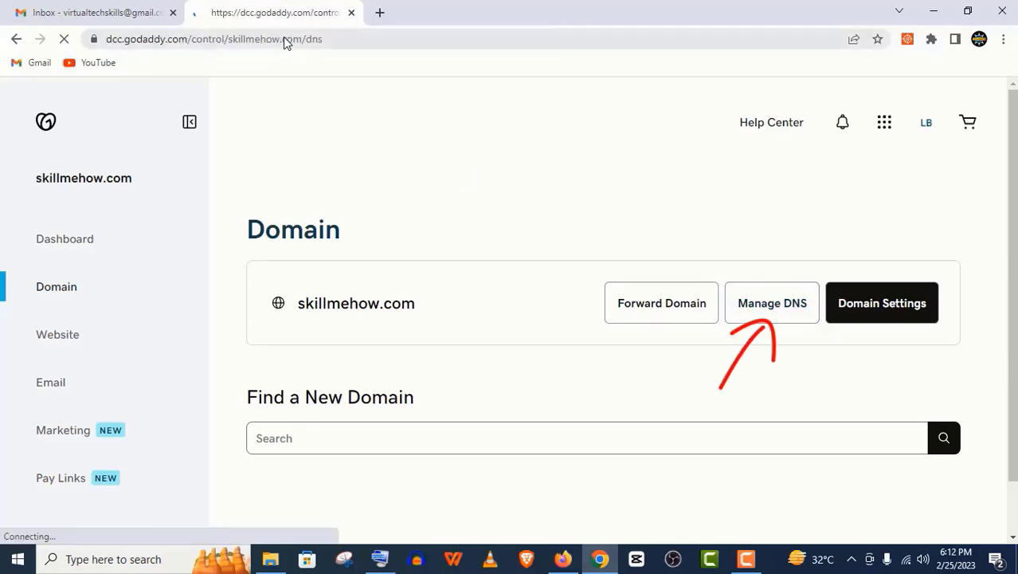
pyautogui.click(771, 303)
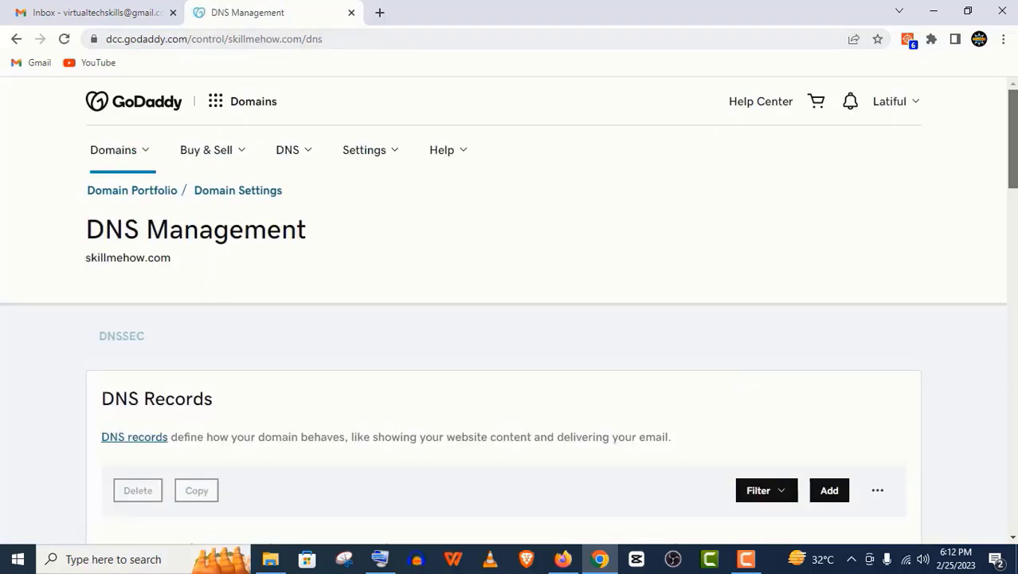
pyautogui.scroll(-3)
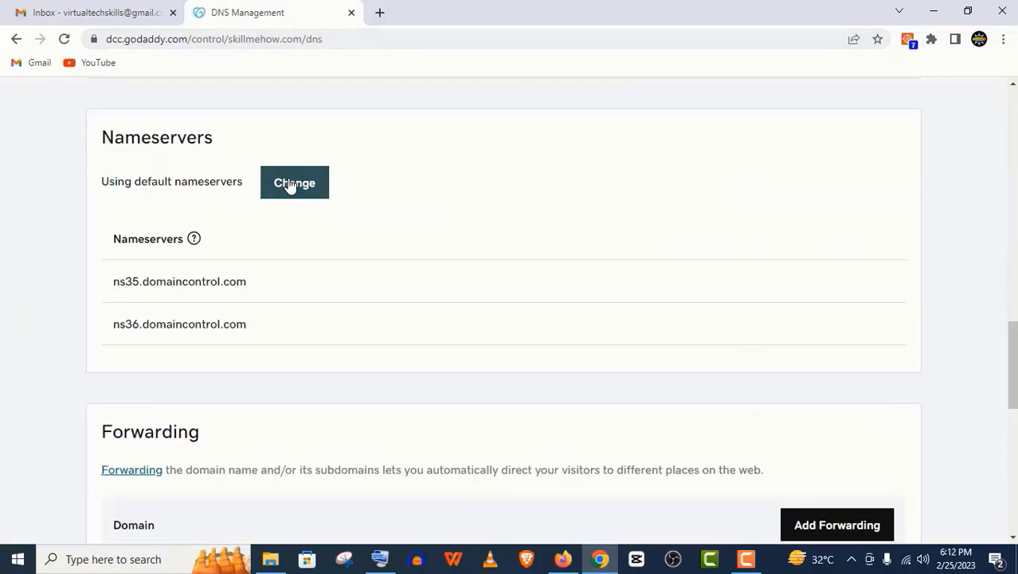
# Change the nameservers to dns1.namecheaphosting.com and dns2.namecheaphosting.com and save
pyautogui.click(293, 182)
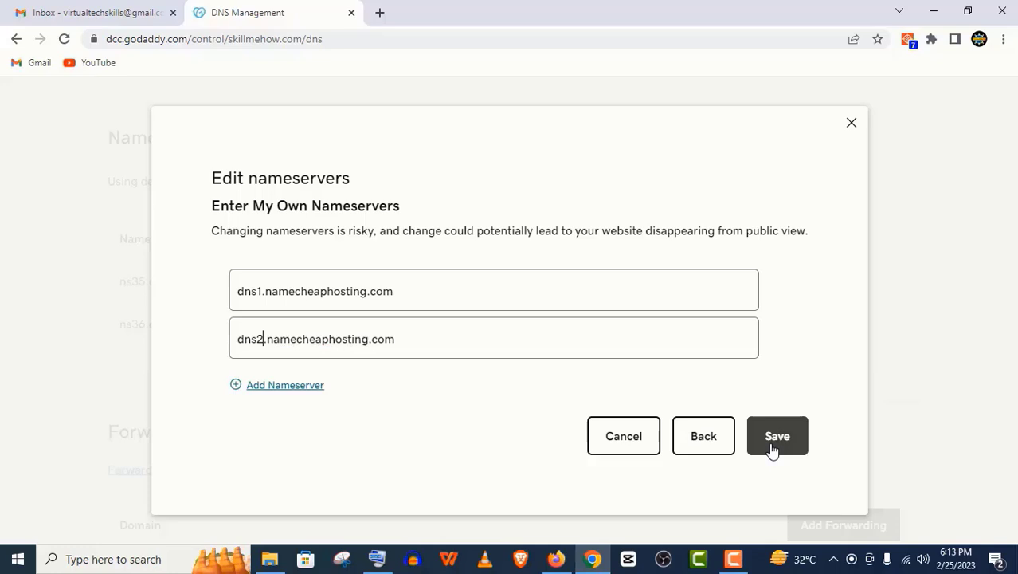
pyautogui.click(778, 435)
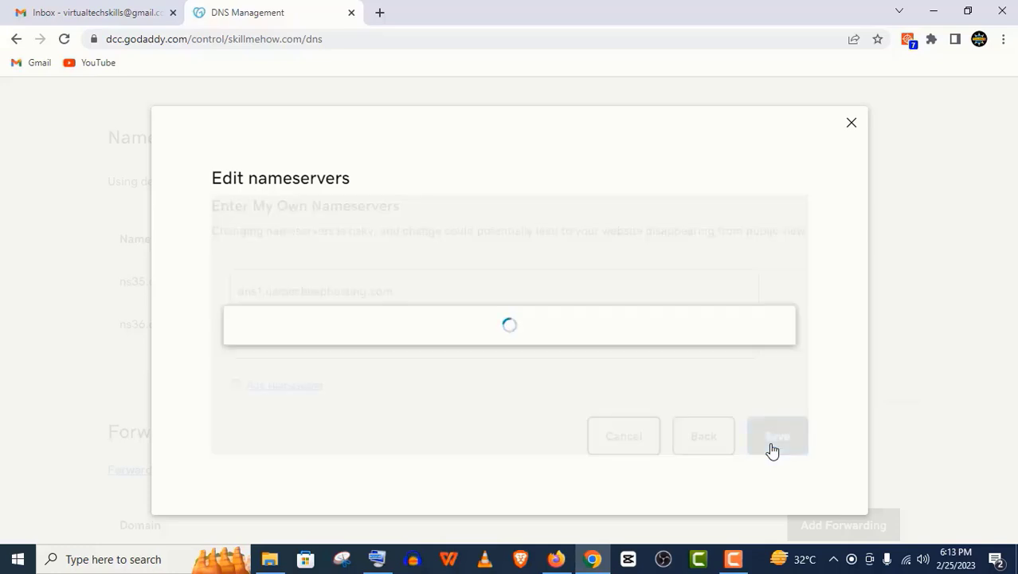
pyautogui.click(777, 437)
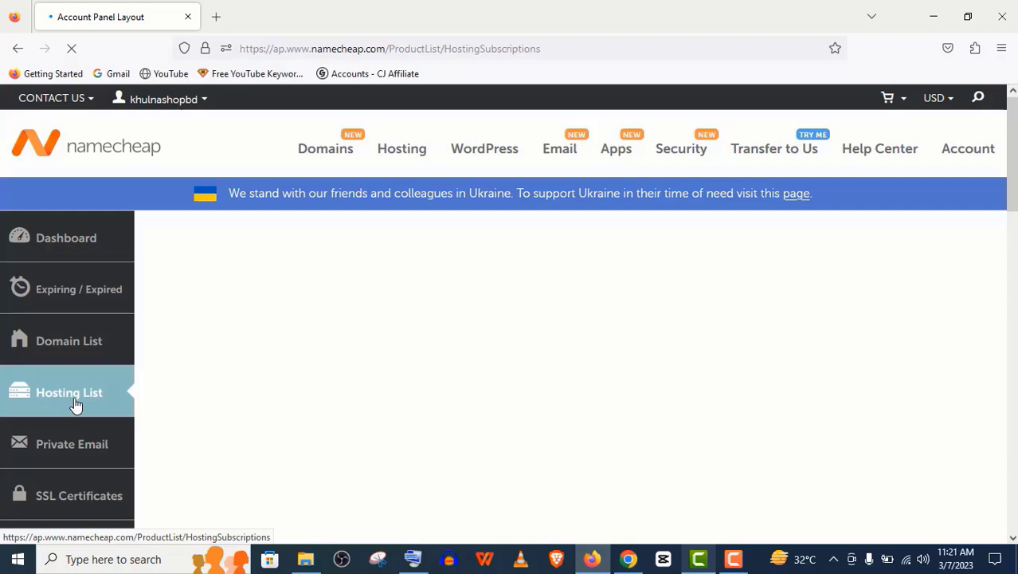
# Go to cPanel for the khulnashopbd.com subscription from the Hosting List
pyautogui.click(70, 392)
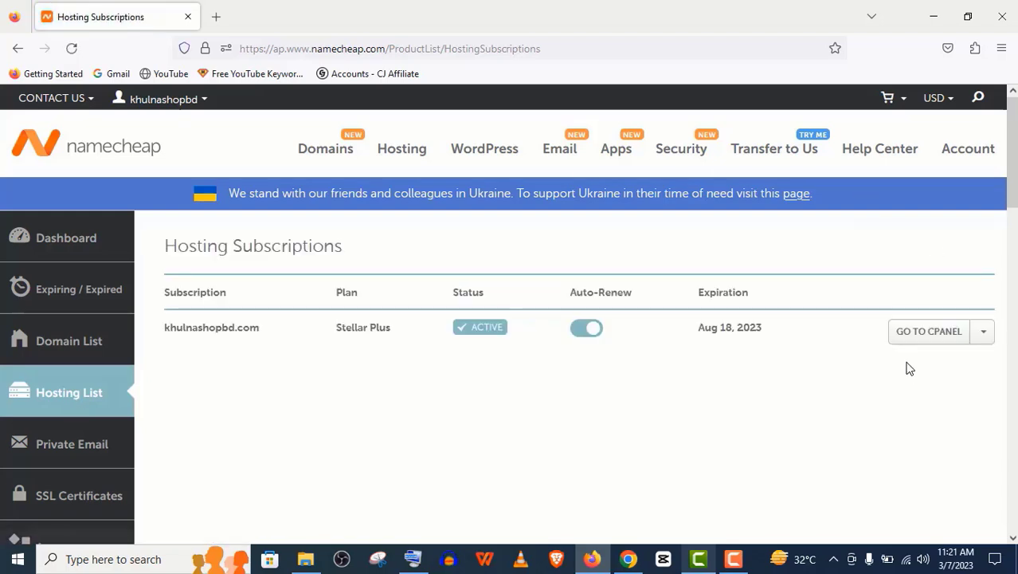
pyautogui.click(927, 330)
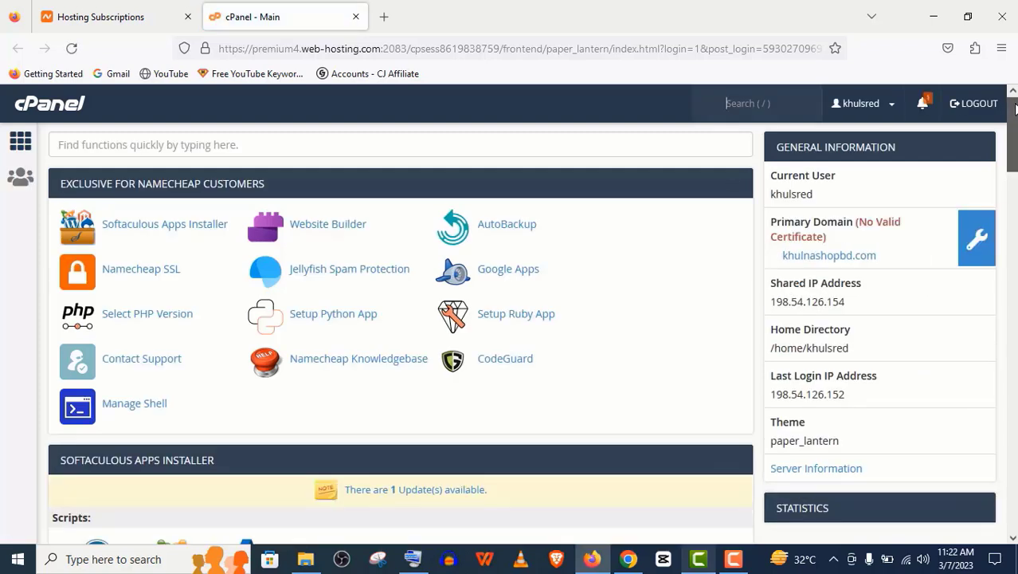
# Add skillmehow.com as an addon domain with subdomain skillmehow and document root skillmehow.com
pyautogui.scroll(-3)
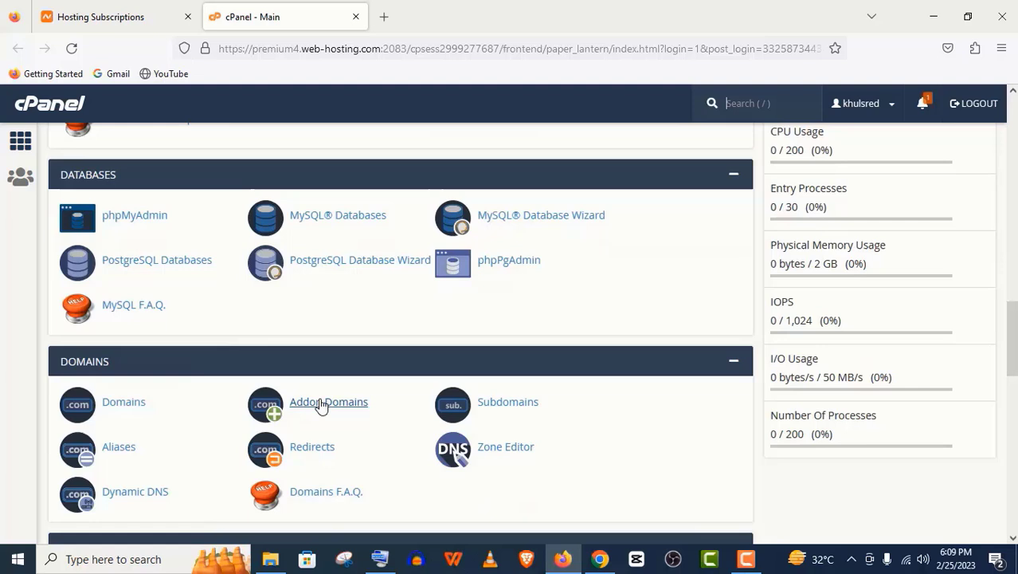
pyautogui.click(328, 402)
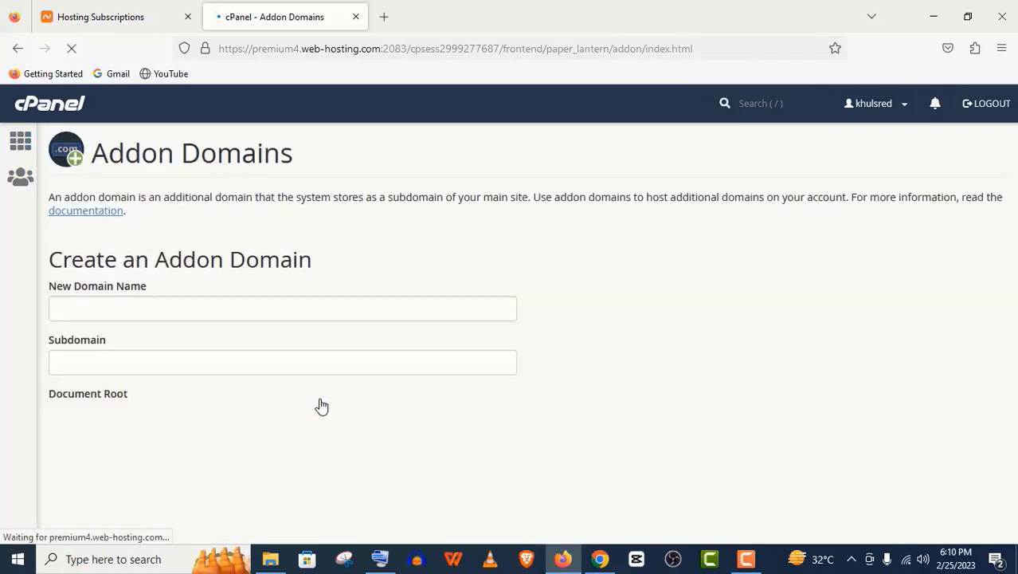
pyautogui.click(279, 309)
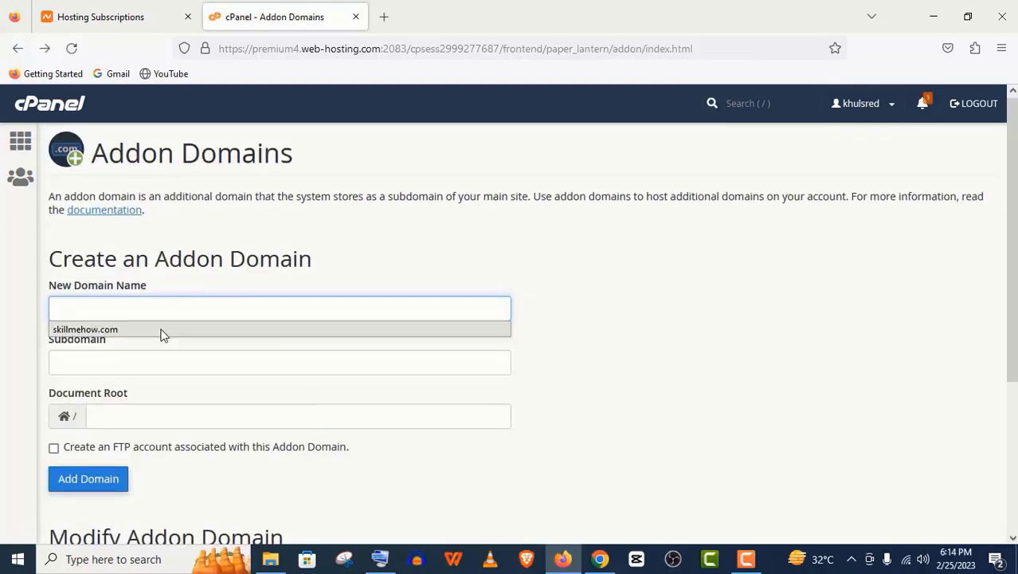
pyautogui.click(86, 328)
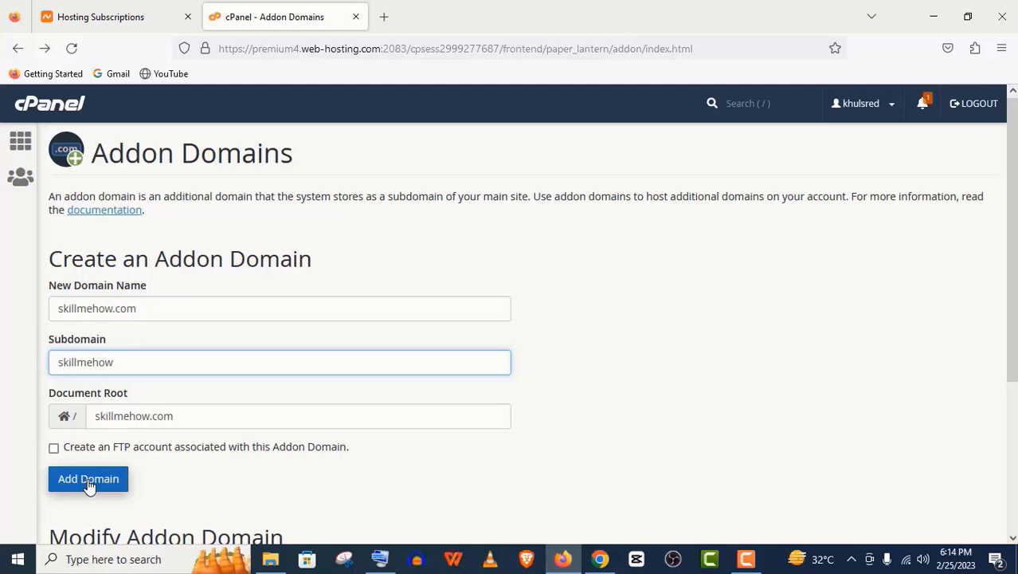
pyautogui.click(87, 477)
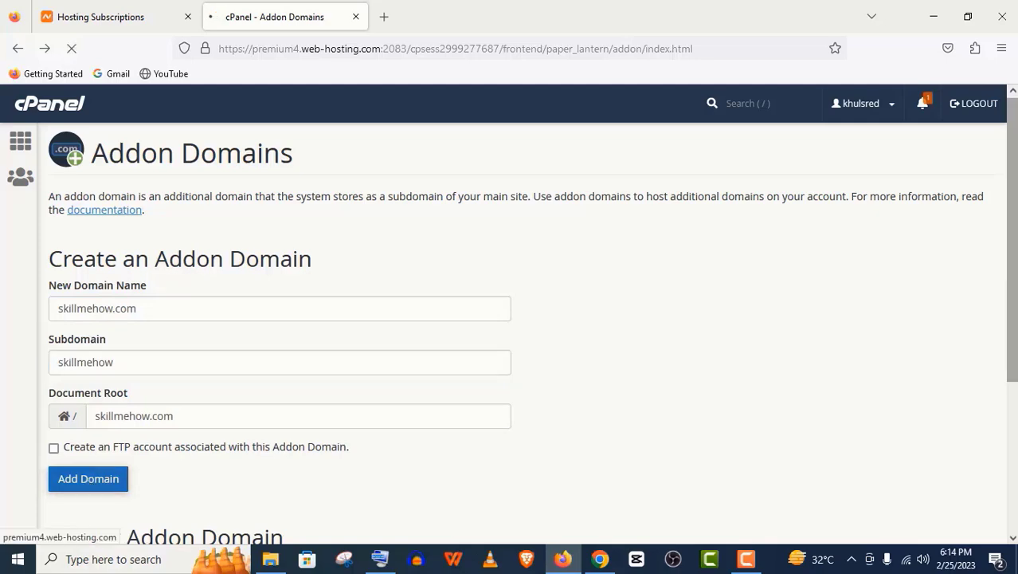
pyautogui.click(87, 478)
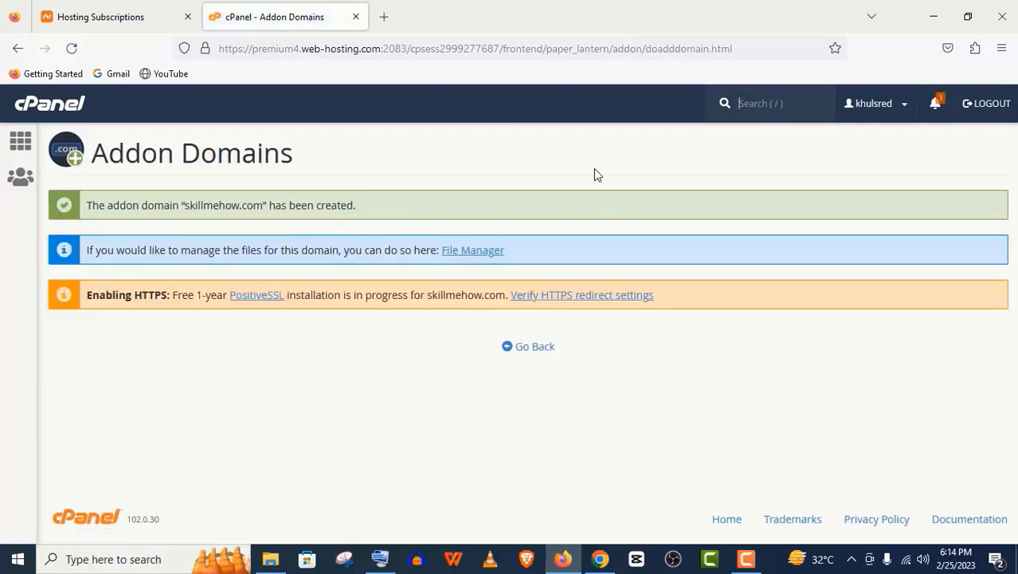
pyautogui.moveTo(666, 258)
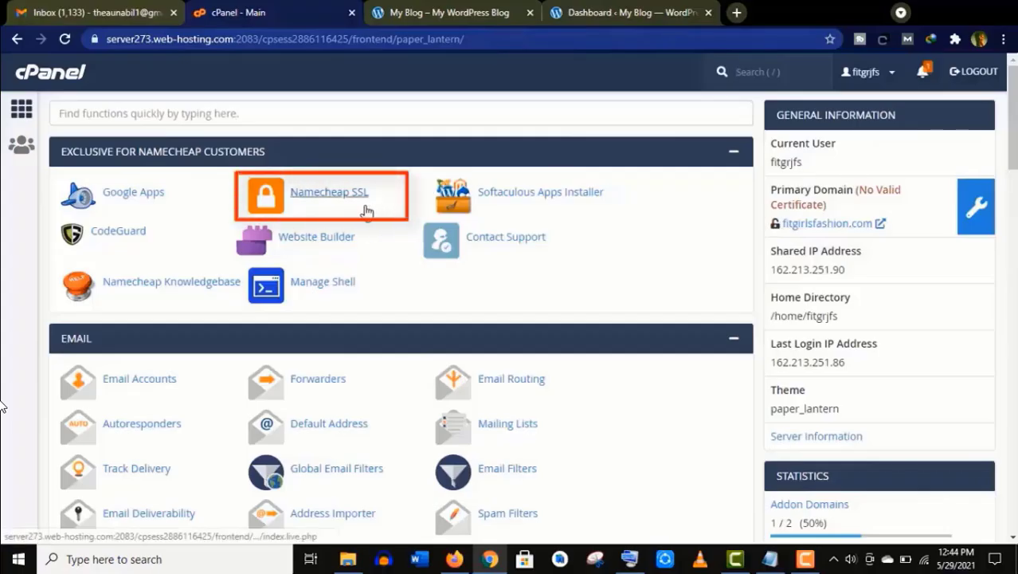
# Show the PositiveSSL certificates installed via Namecheap SSL per domain, then return to cPanel's main page
pyautogui.click(328, 191)
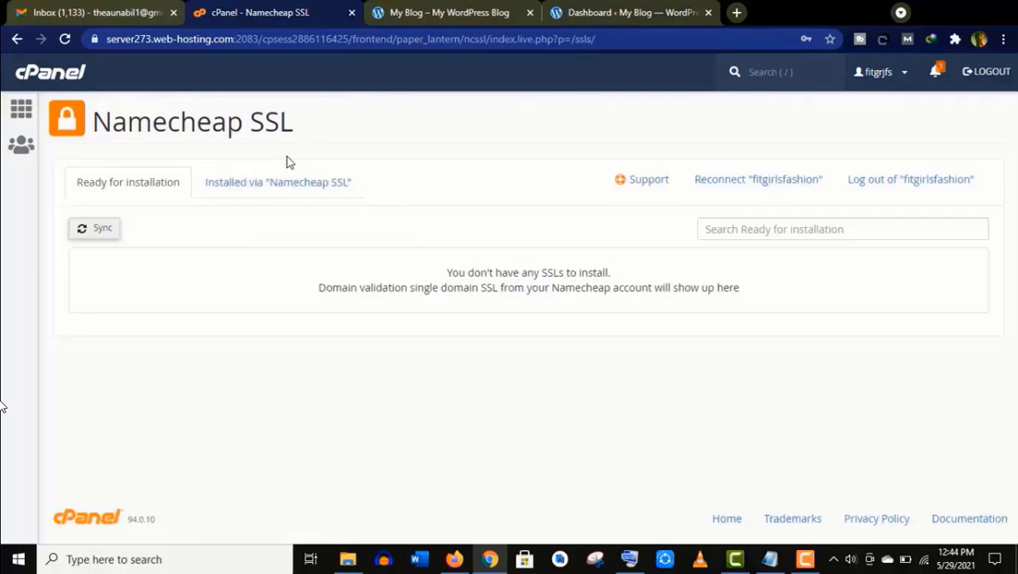
pyautogui.click(277, 181)
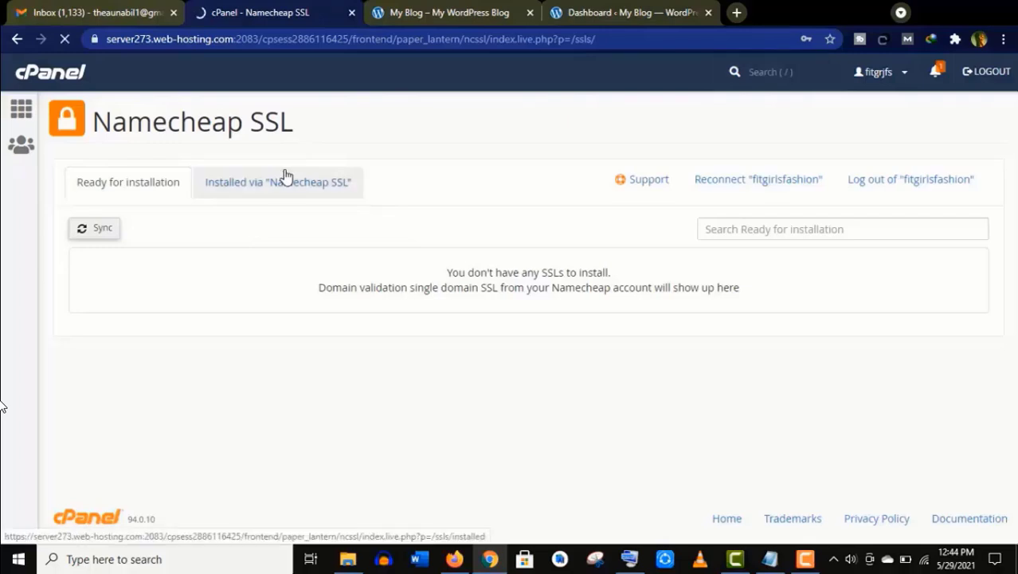
pyautogui.click(278, 182)
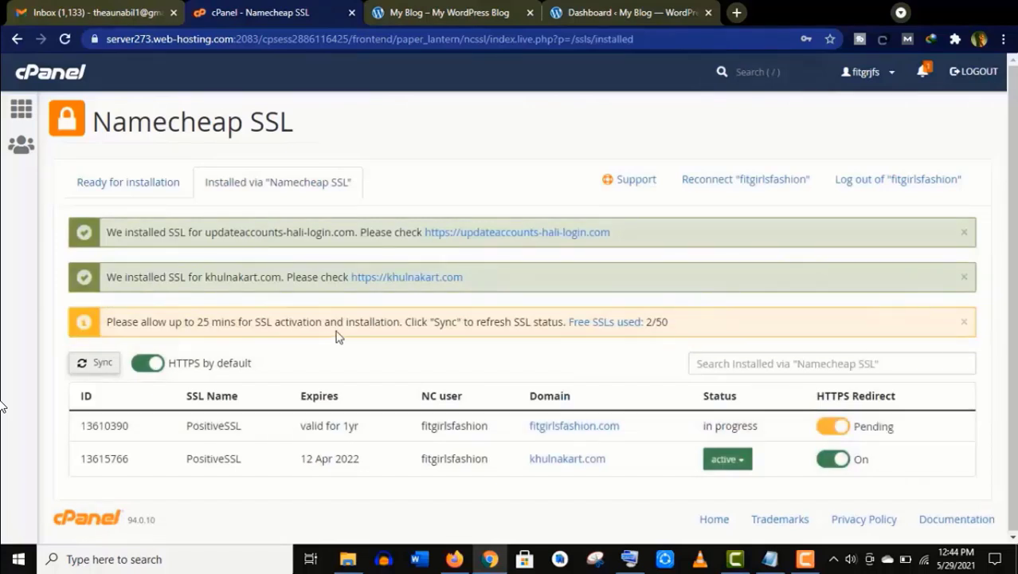
pyautogui.click(98, 364)
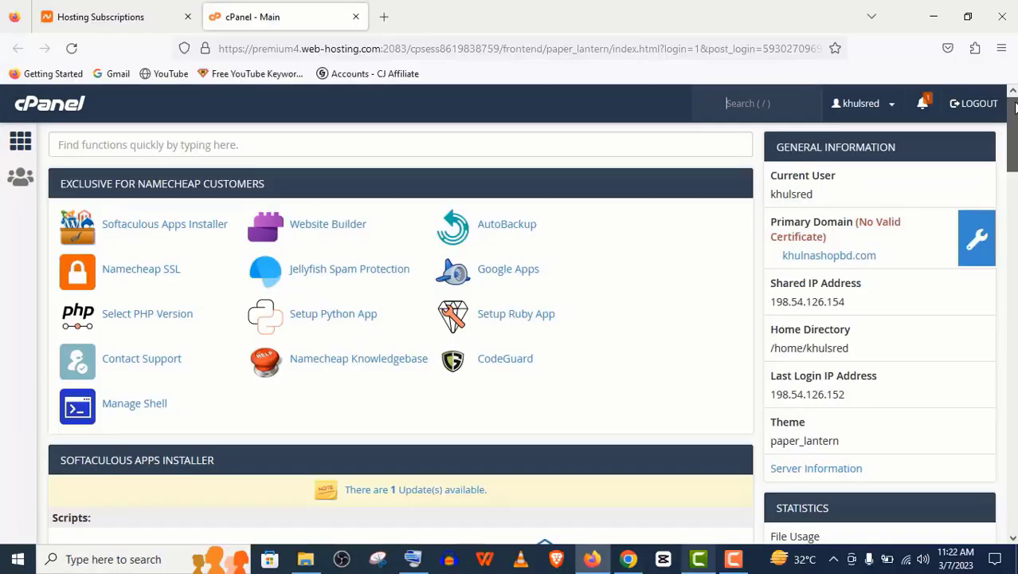
pyautogui.scroll(-3)
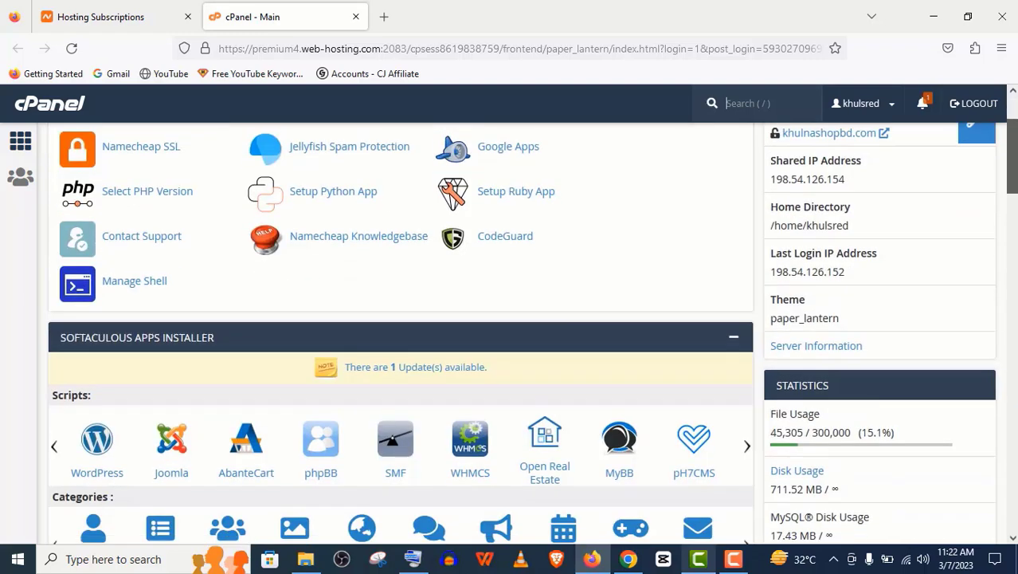
pyautogui.scroll(-3)
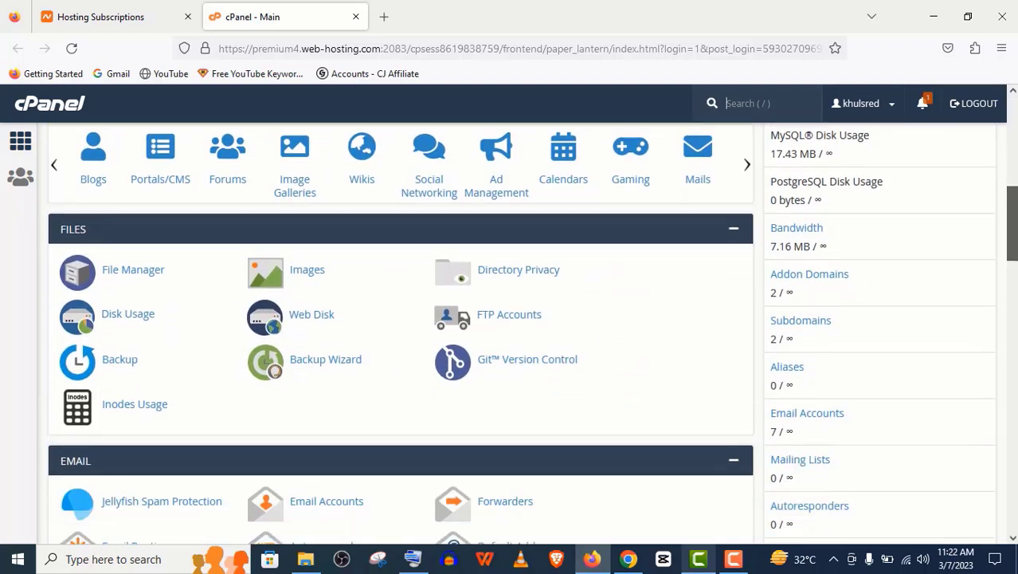
pyautogui.scroll(-3)
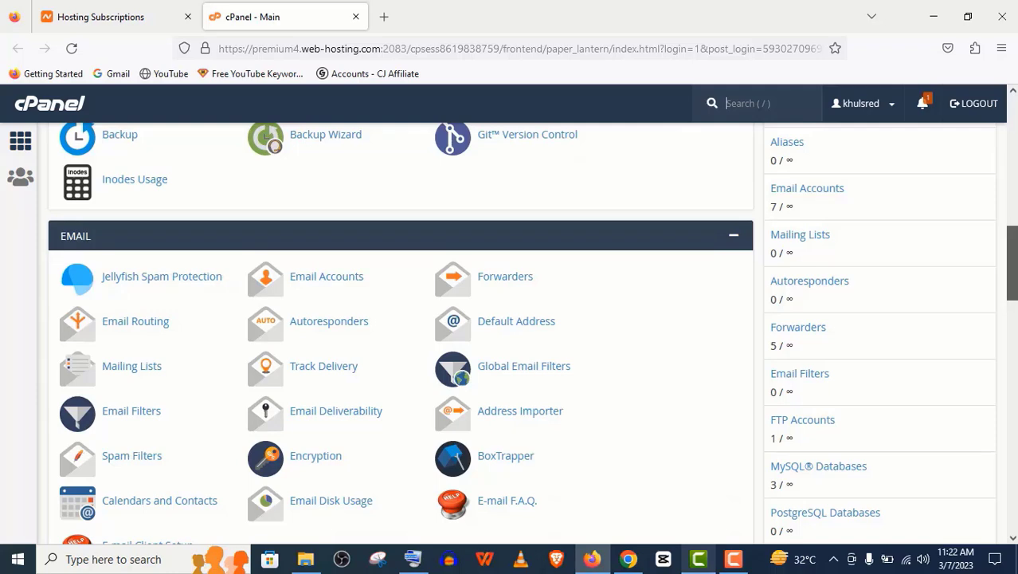
# Begin creating a new email account from the Email Accounts list
pyautogui.scroll(-3)
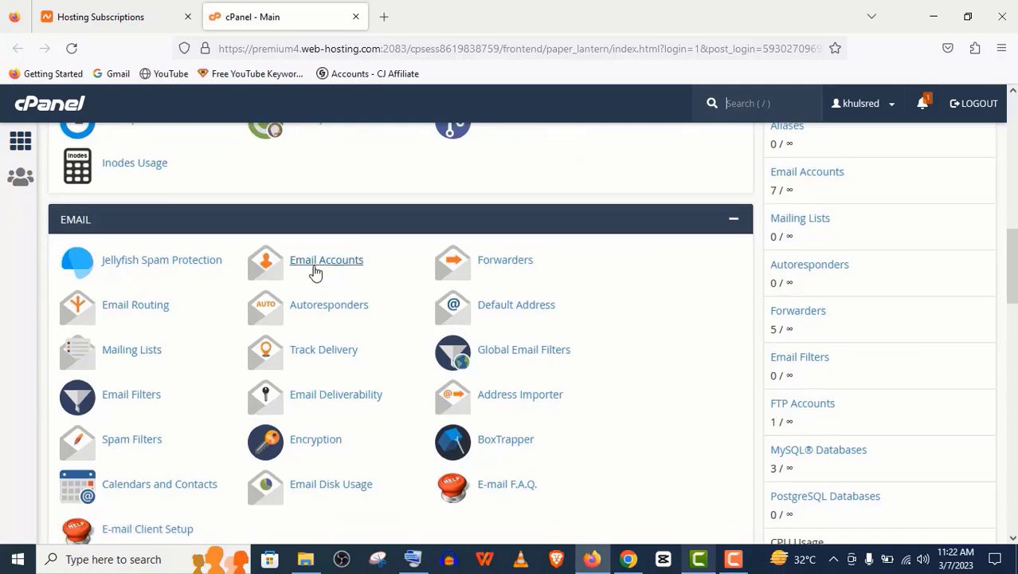
pyautogui.click(327, 258)
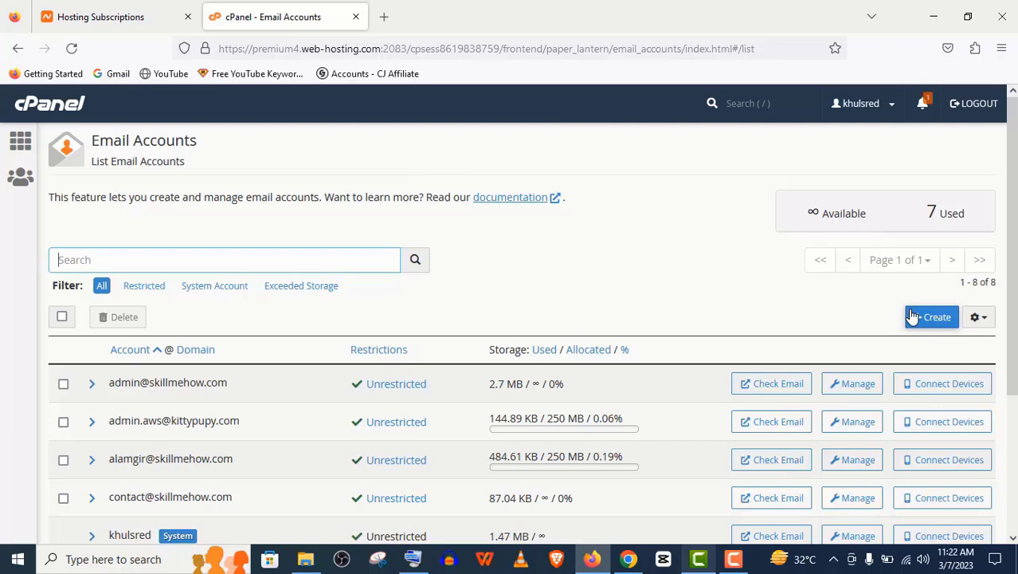
pyautogui.click(930, 316)
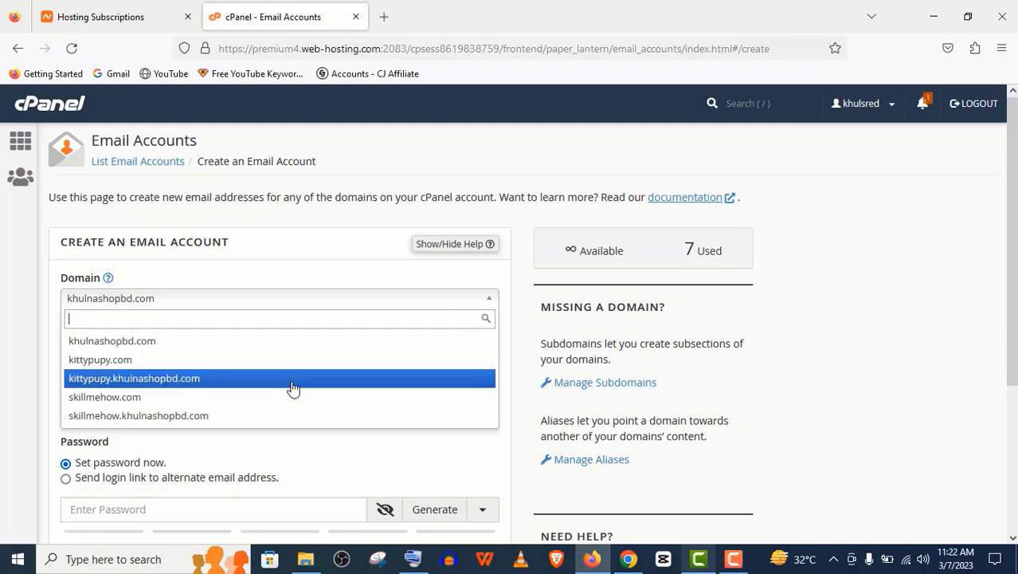
pyautogui.click(106, 397)
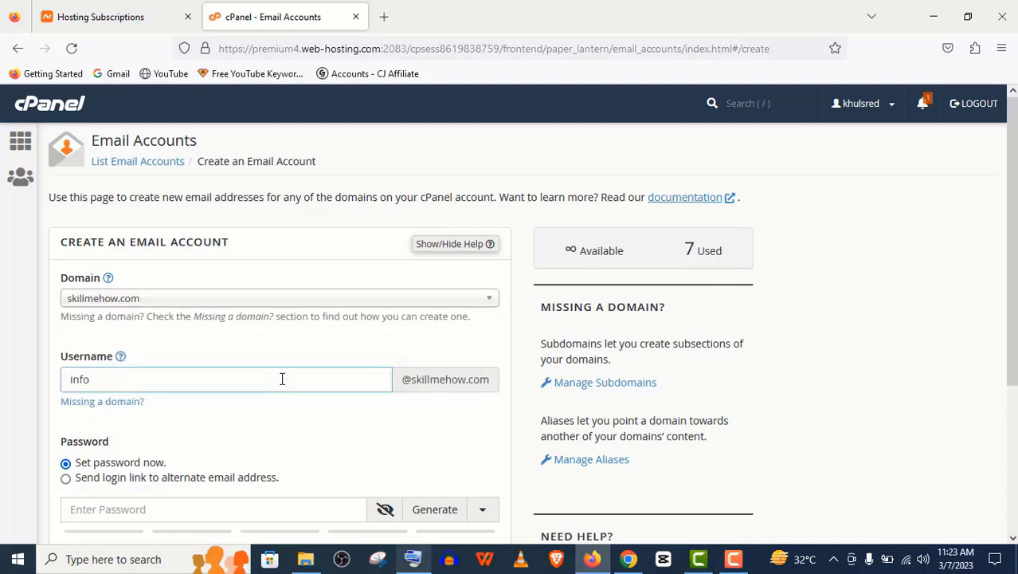
pyautogui.scroll(-3)
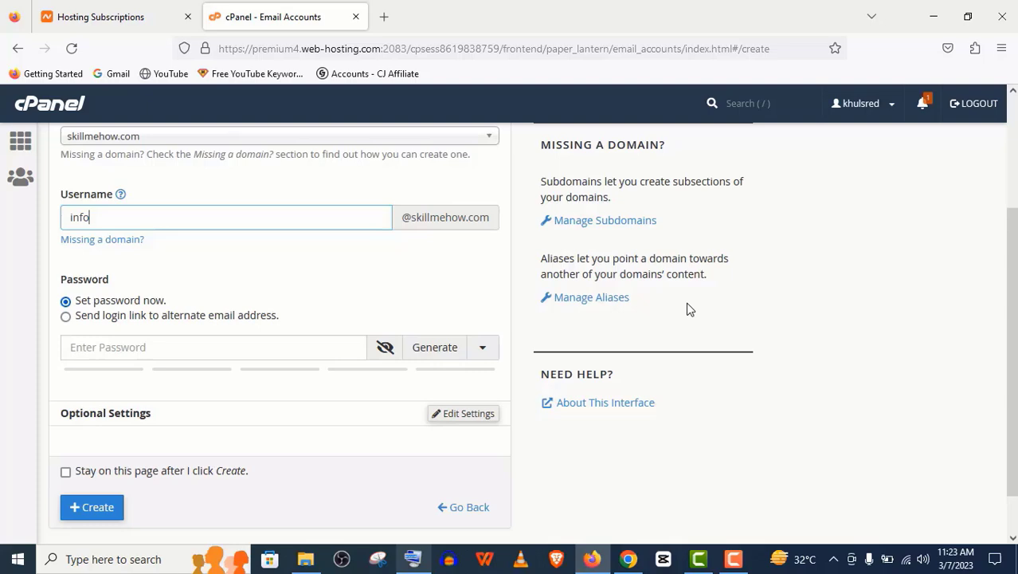
pyautogui.click(434, 347)
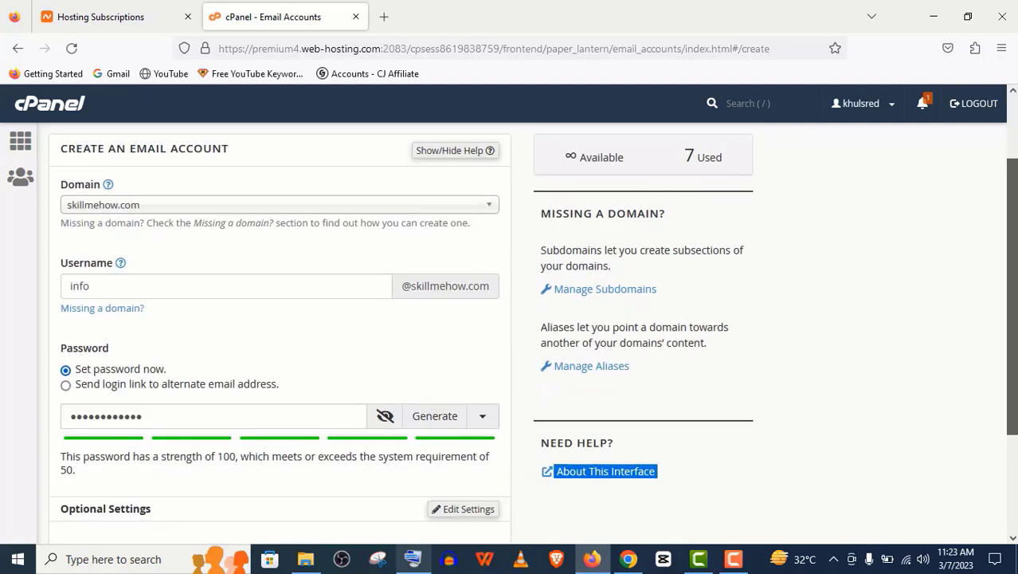
pyautogui.scroll(-3)
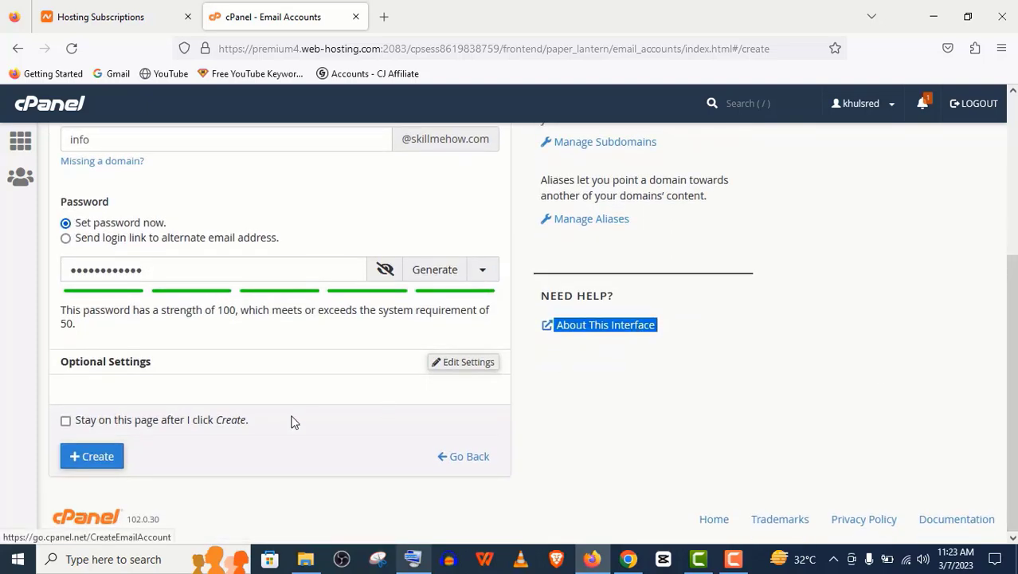
pyautogui.moveTo(444, 367)
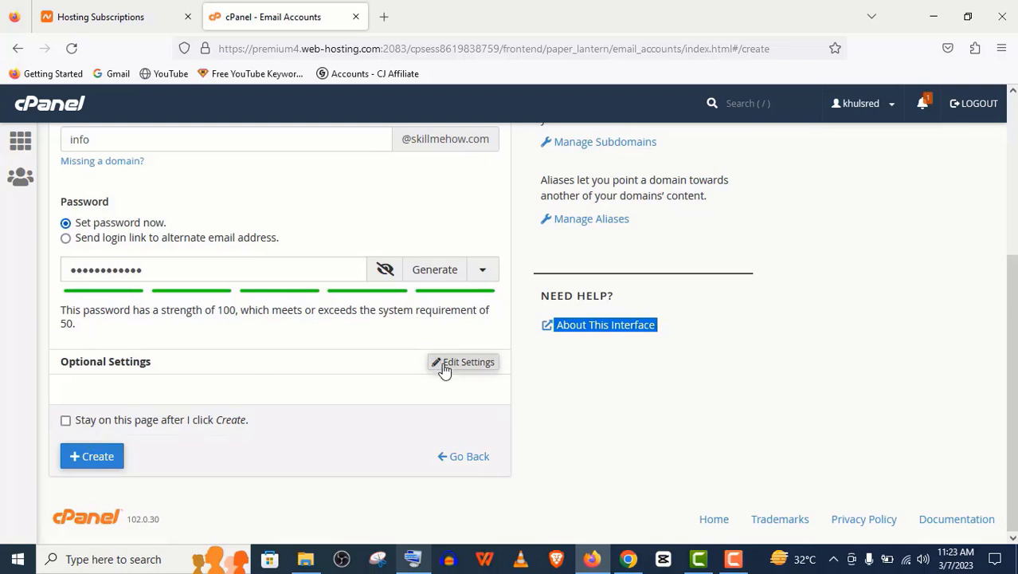
pyautogui.click(468, 362)
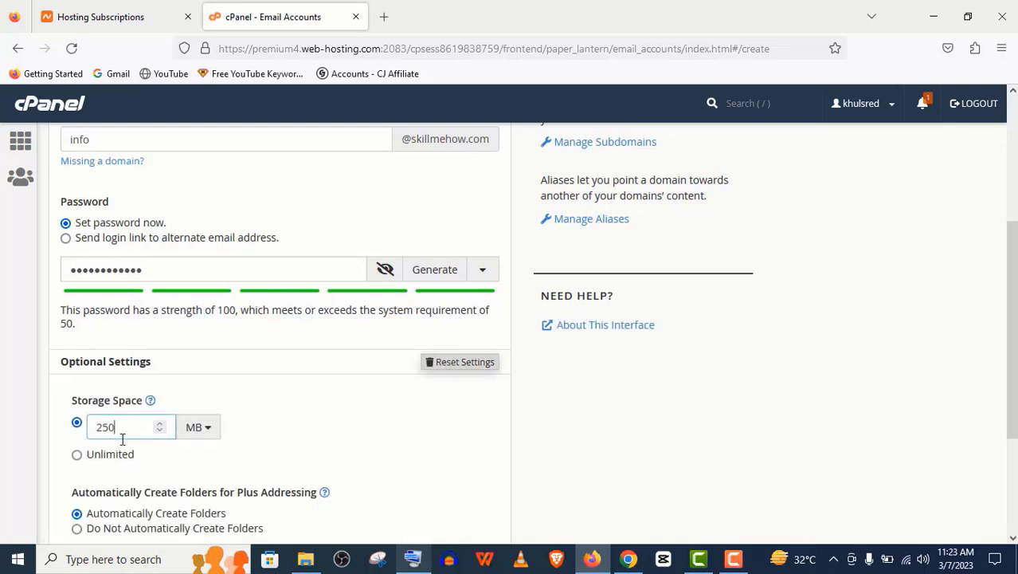
# Give the info mailbox unlimited storage, create it and go to its webmail via Check Email
pyautogui.click(459, 362)
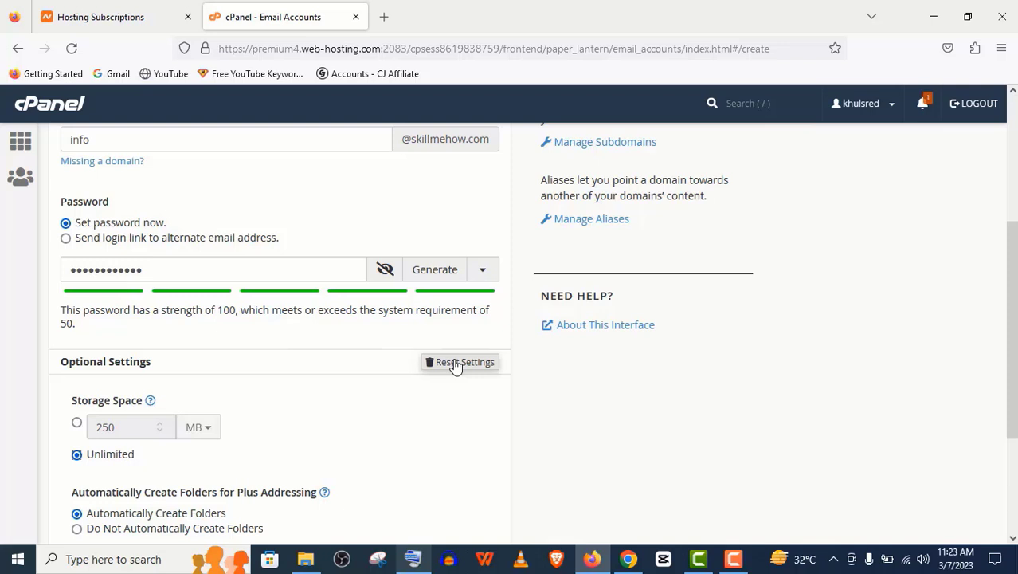
pyautogui.scroll(-3)
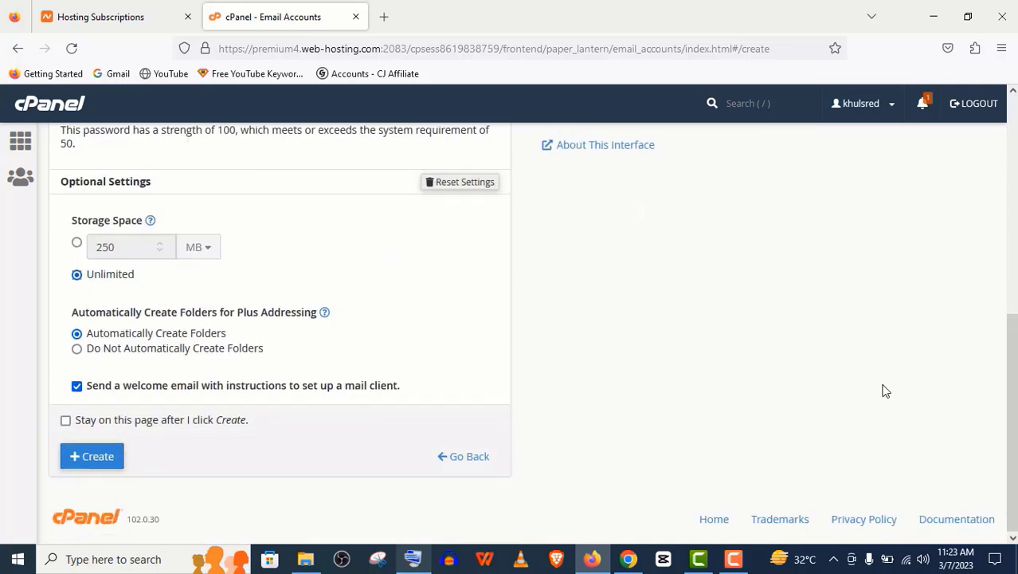
pyautogui.moveTo(102, 462)
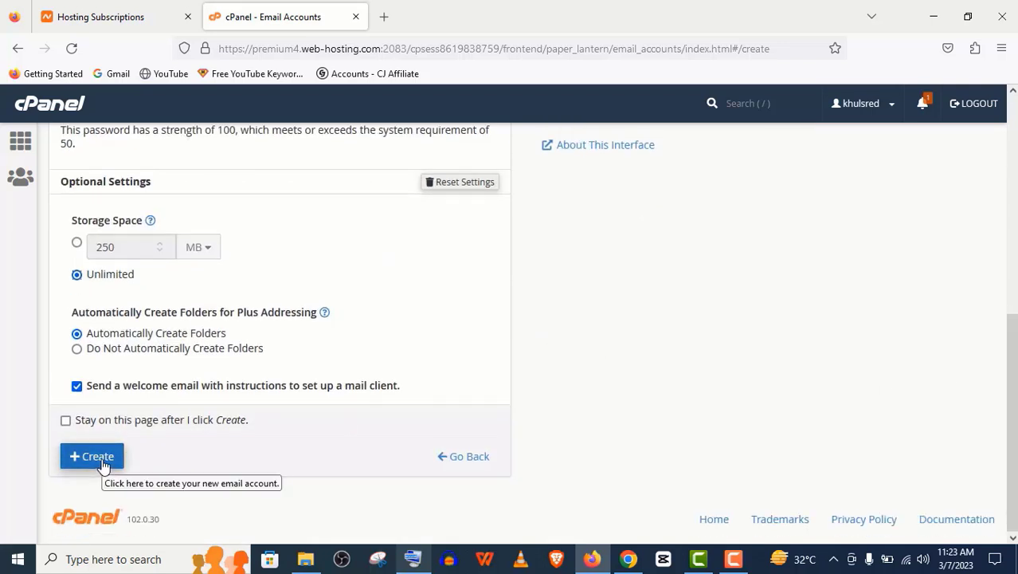
pyautogui.click(91, 456)
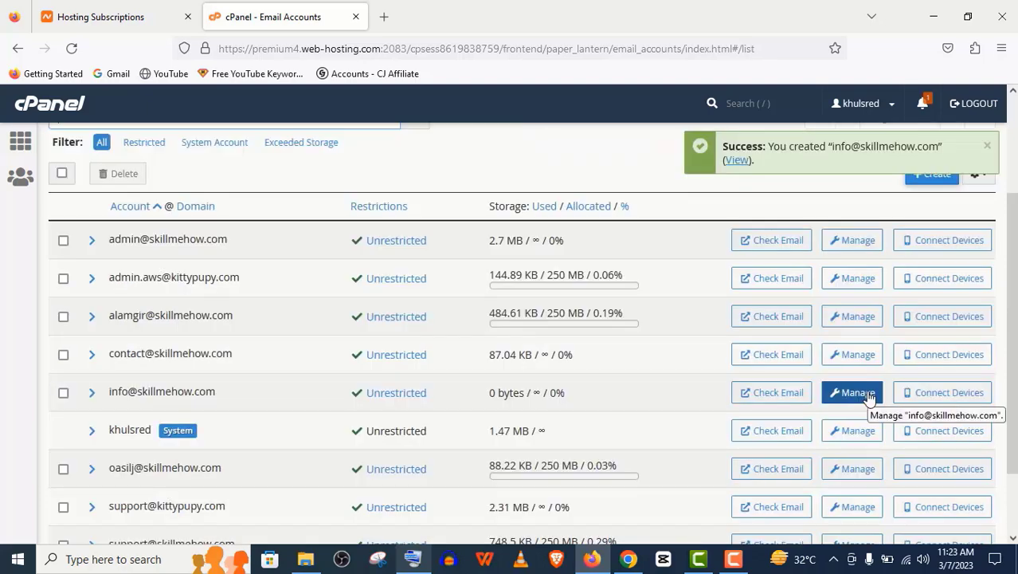
pyautogui.click(850, 392)
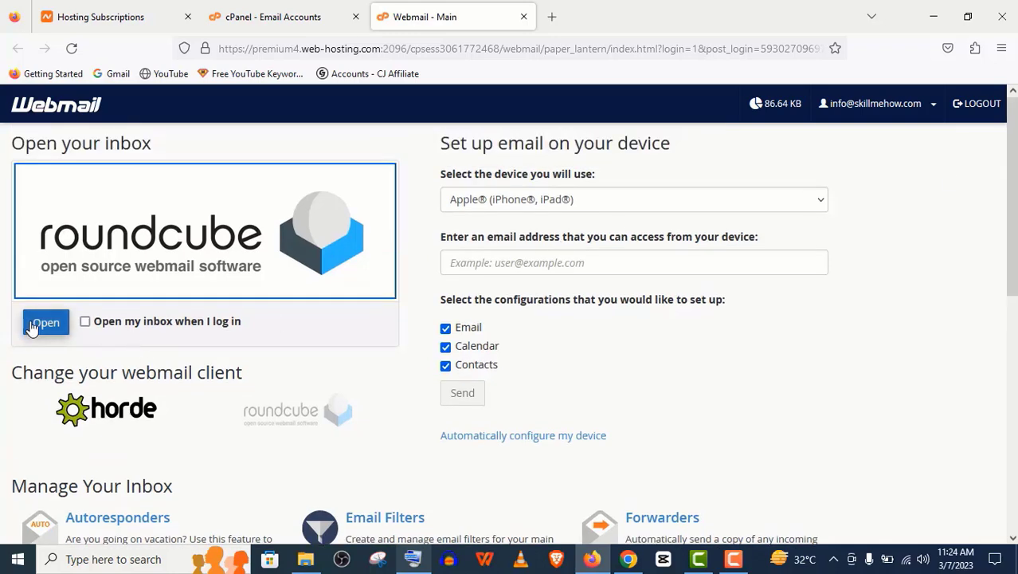
pyautogui.click(44, 322)
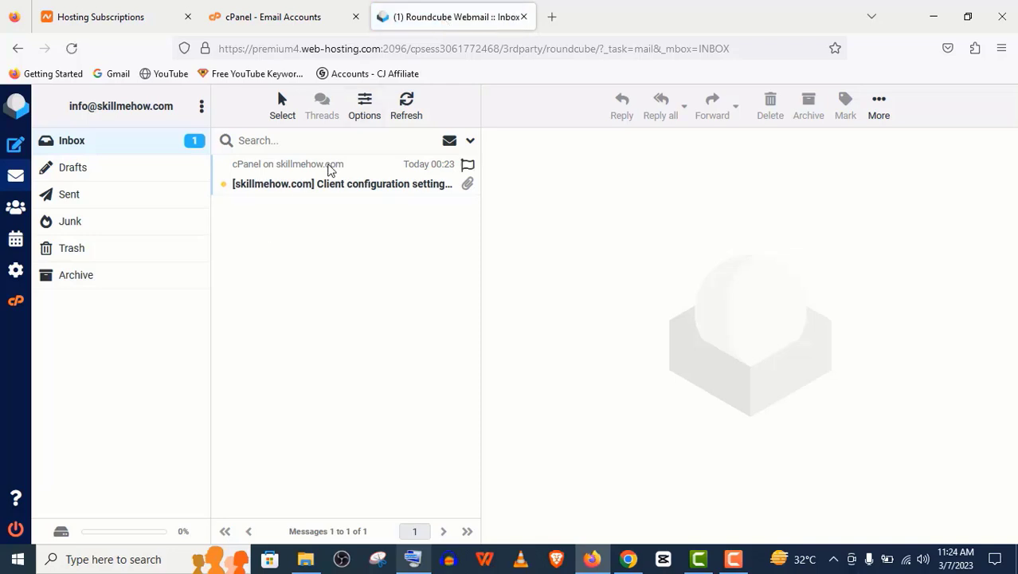
pyautogui.click(343, 173)
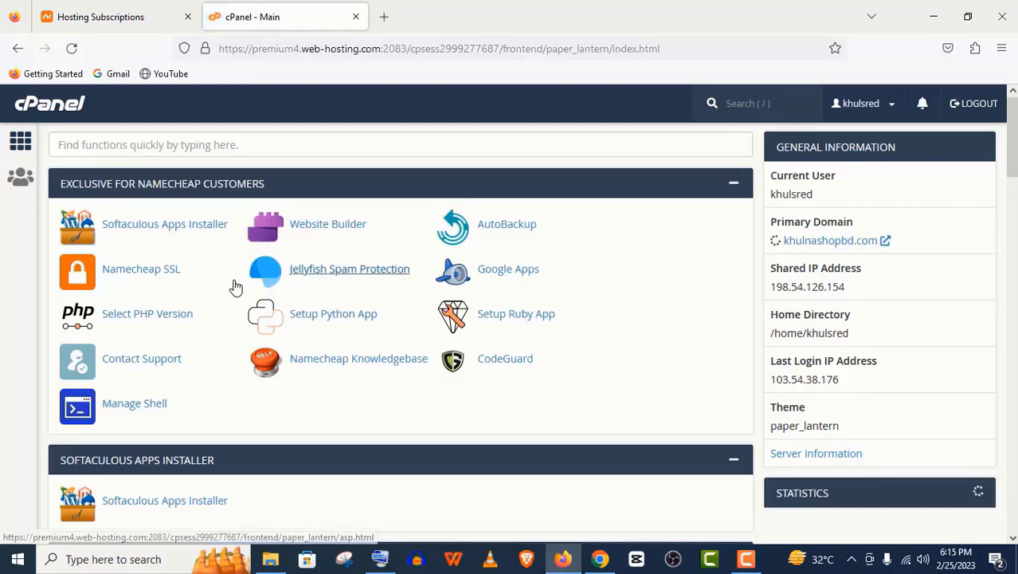
# Launch Softaculous Apps Installer and start the WordPress install, showing version 6.1.1 and directory wp
pyautogui.click(166, 224)
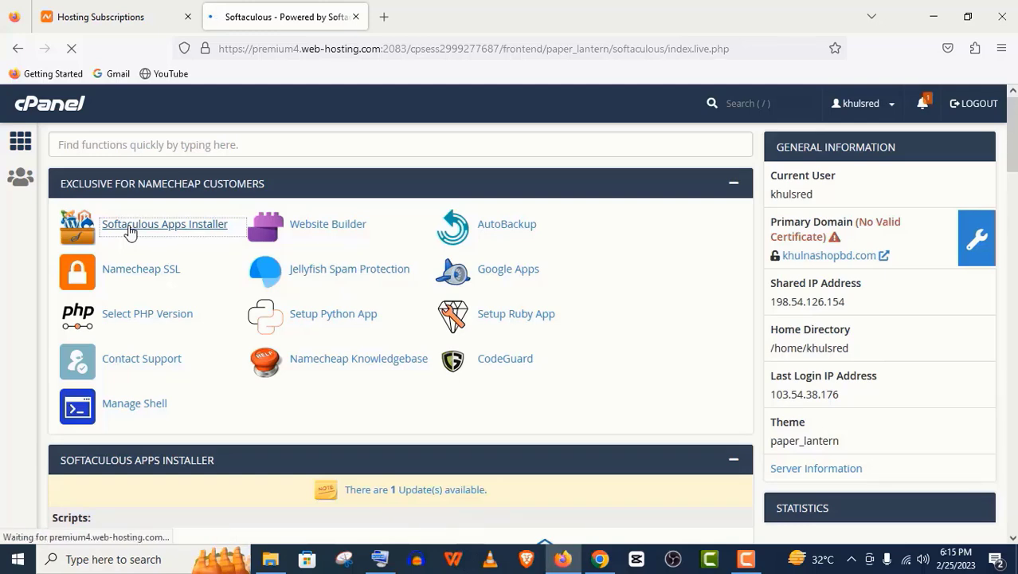
pyautogui.click(164, 223)
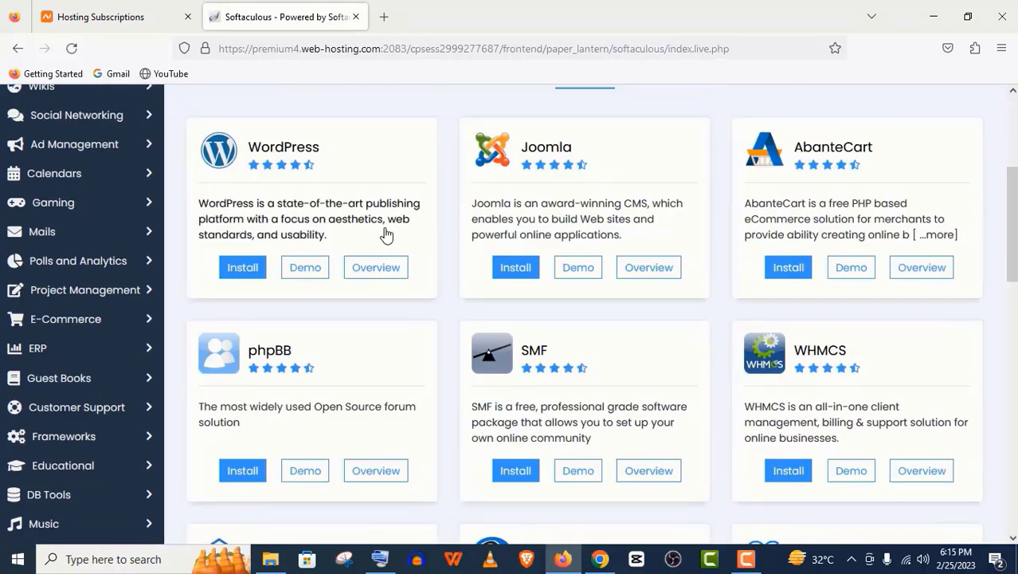
pyautogui.click(242, 268)
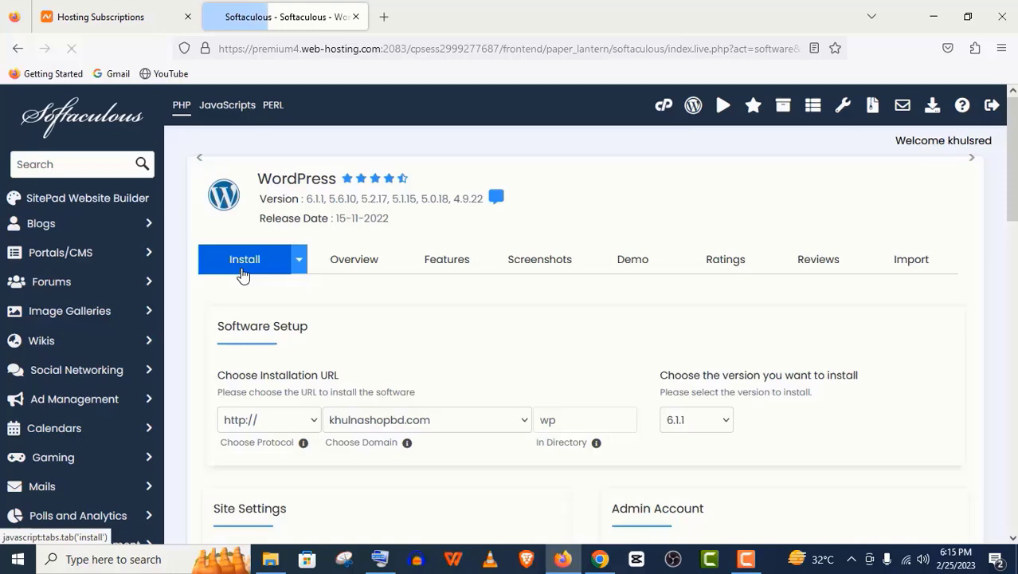
pyautogui.click(427, 238)
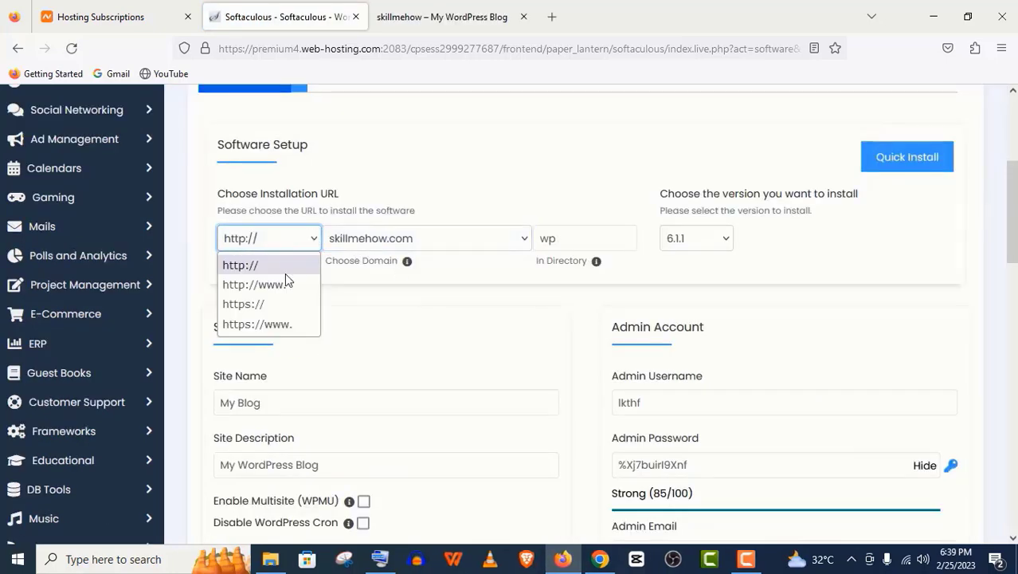
pyautogui.click(258, 283)
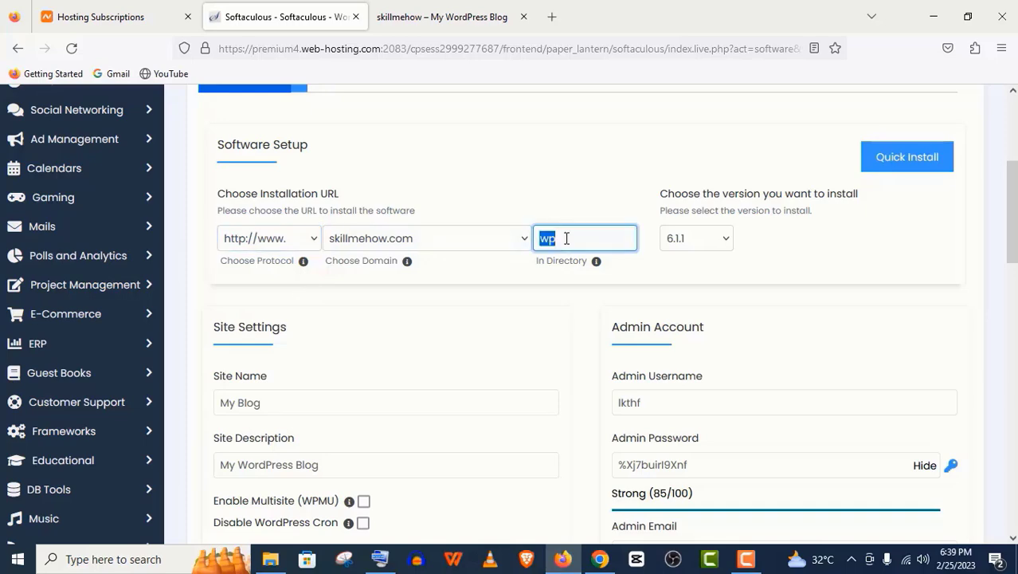
pyautogui.scroll(-3)
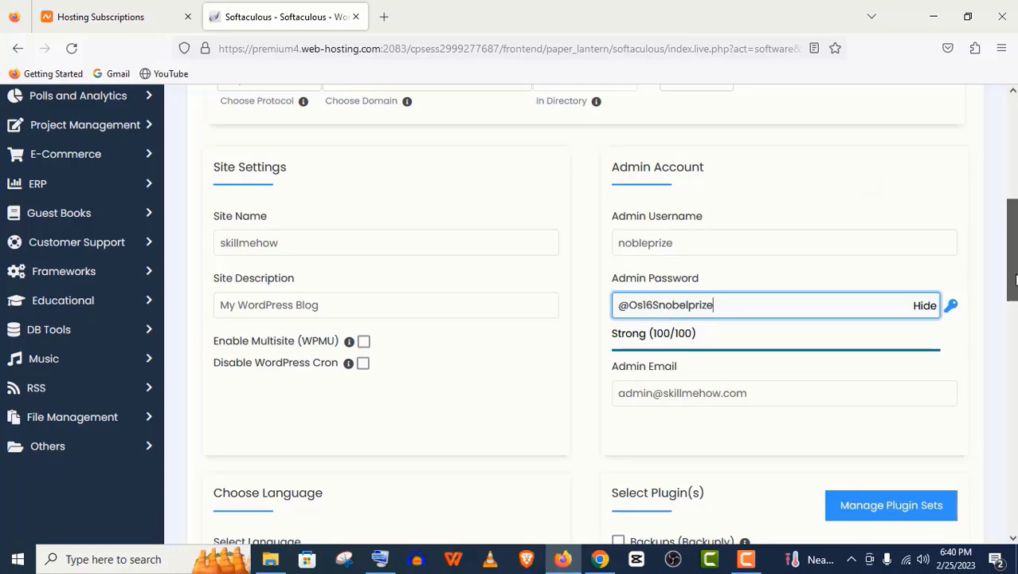
pyautogui.scroll(-3)
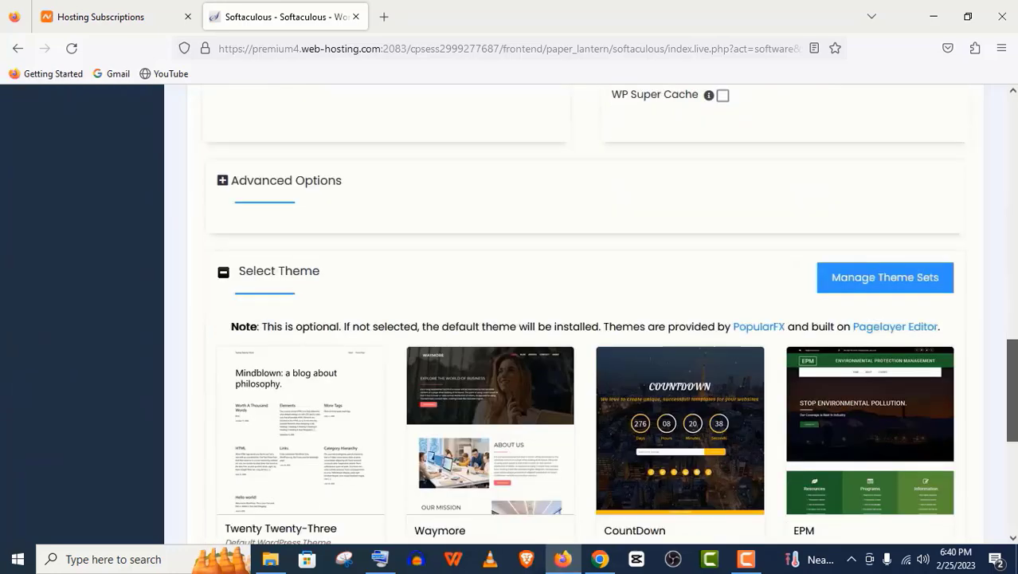
pyautogui.scroll(-3)
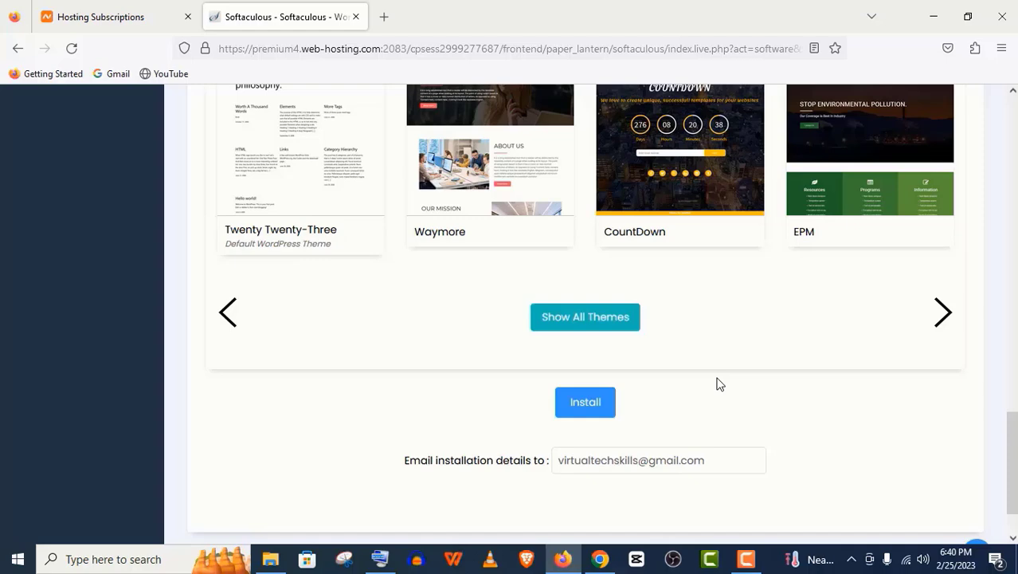
pyautogui.click(584, 402)
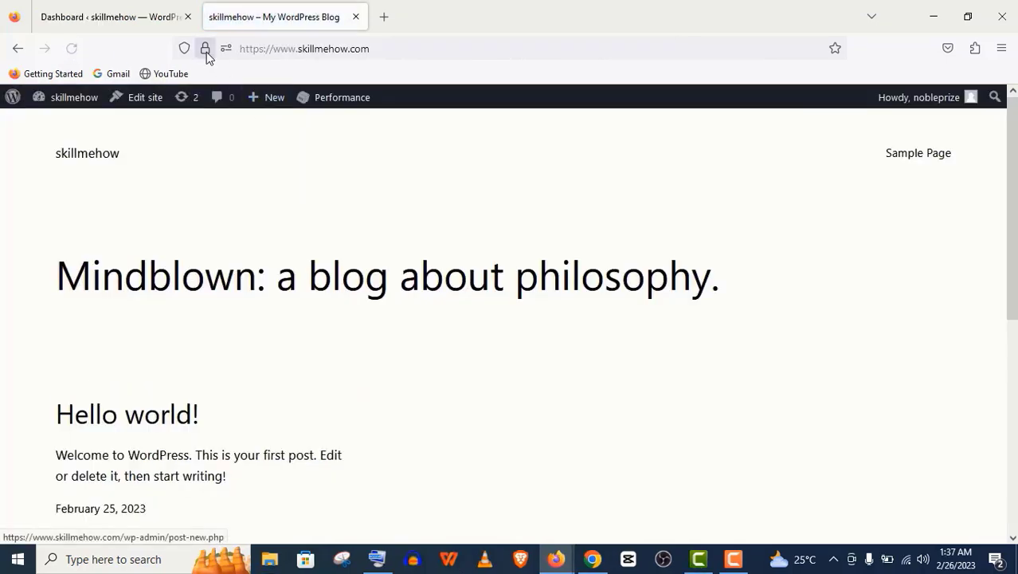
# Confirm the live skillmehow.com site shows 'Connection secure' via the padlock, then bring up the WordPress Dashboard
pyautogui.click(204, 47)
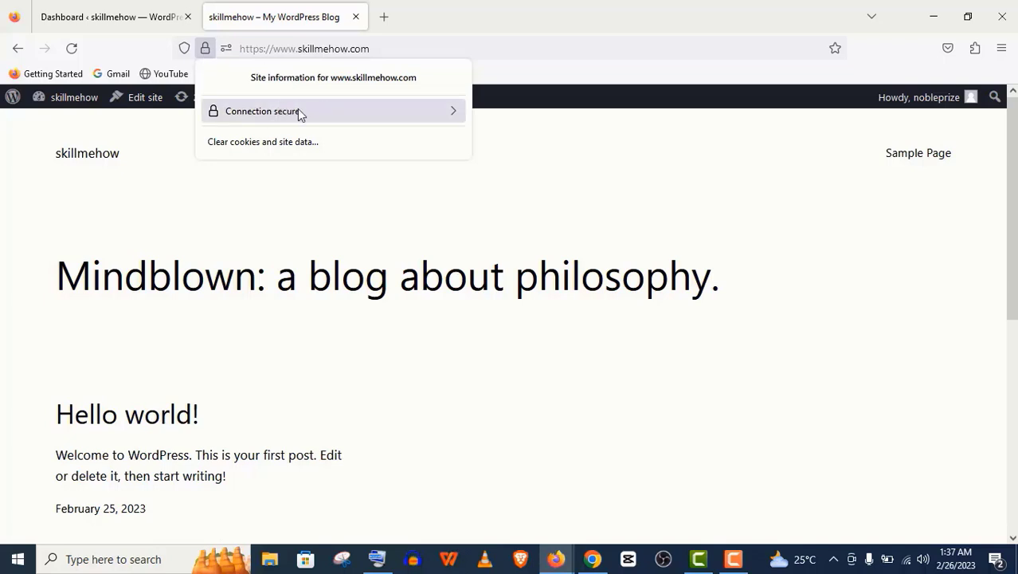
pyautogui.click(264, 223)
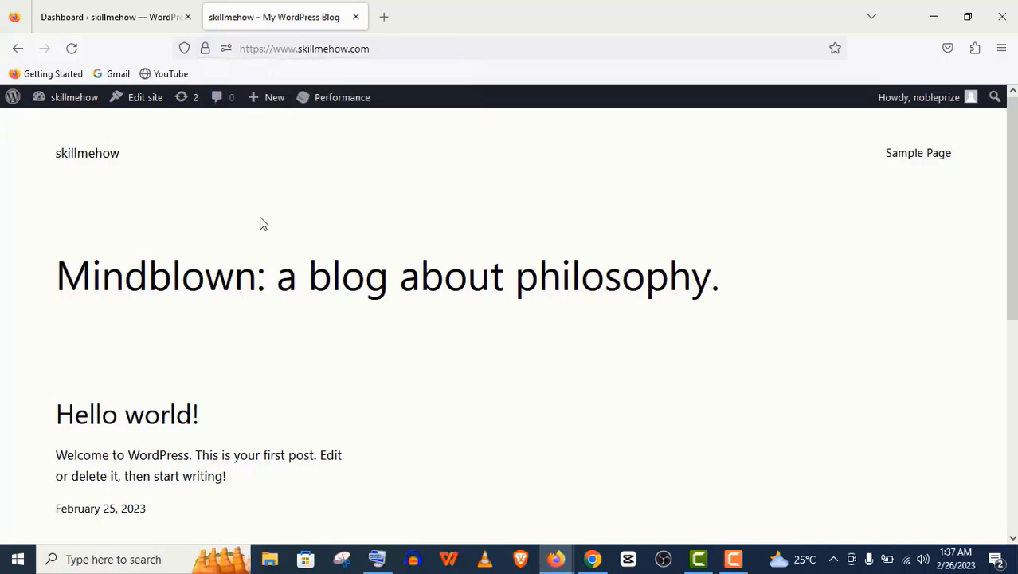
pyautogui.click(115, 16)
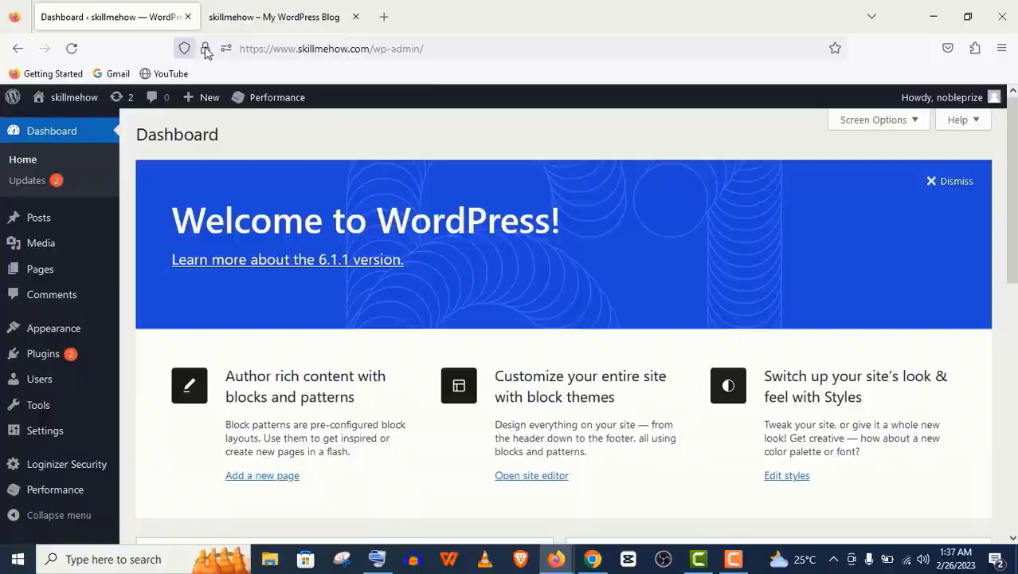